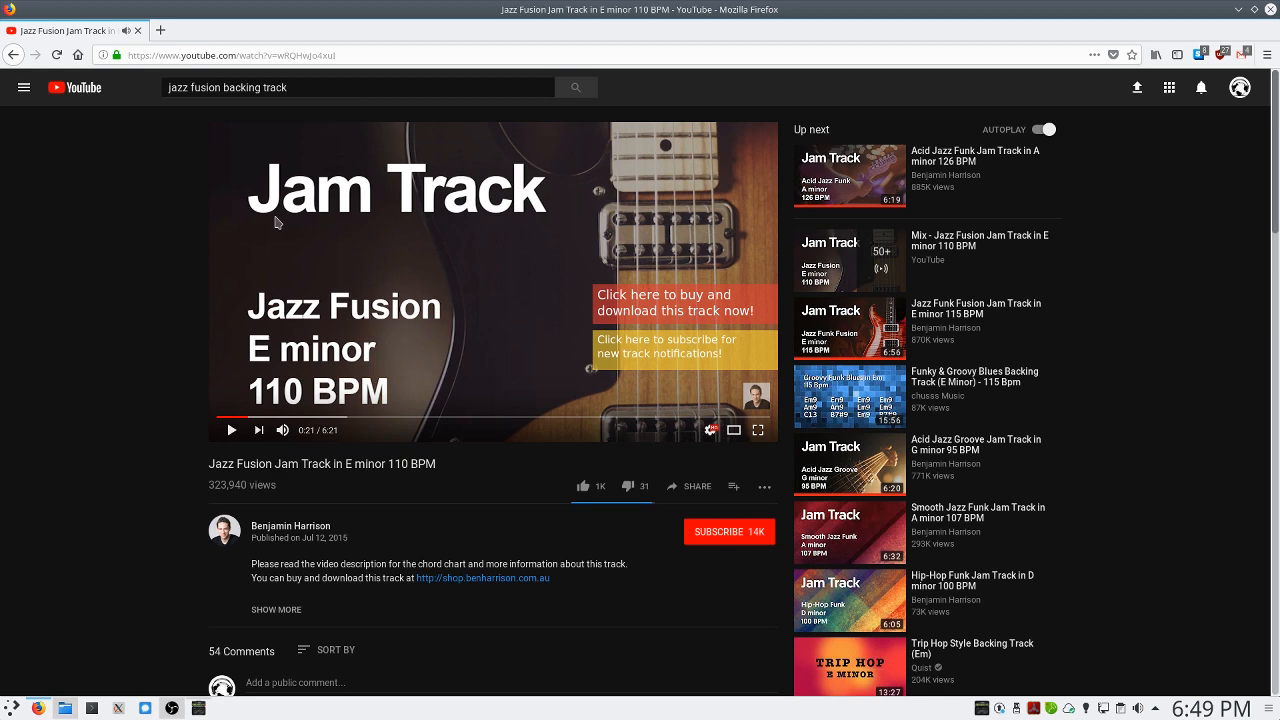
{"action": "mouse_move", "coordinate": [718, 85]}
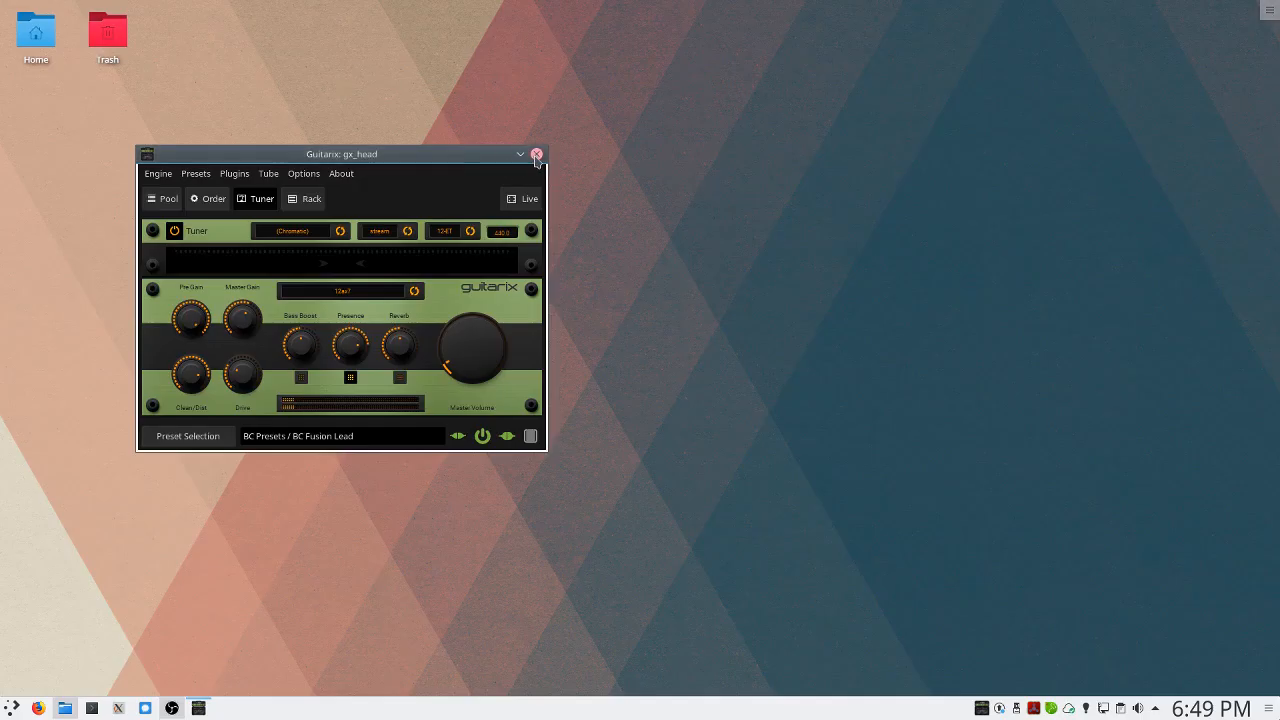
Close the Guitarix gx_head amp window, leaving an empty desktop.
{"action": "left_click", "coordinate": [537, 153]}
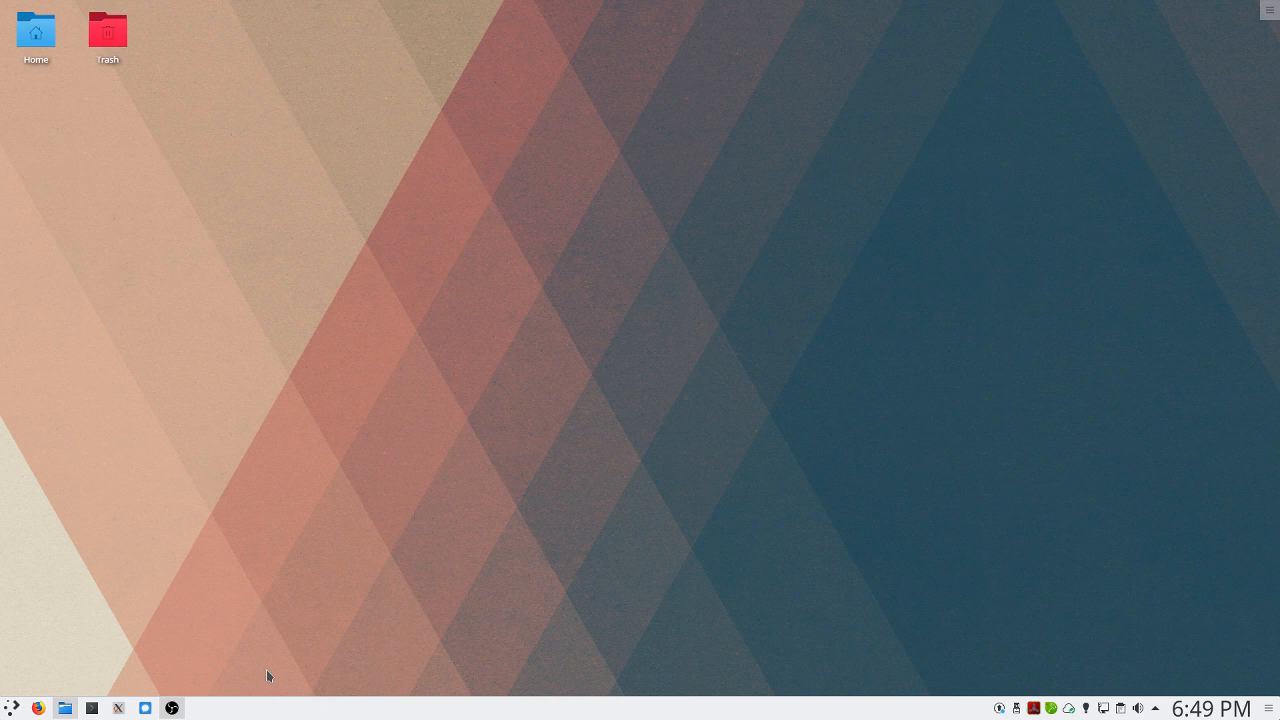
{"action": "mouse_move", "coordinate": [1113, 709]}
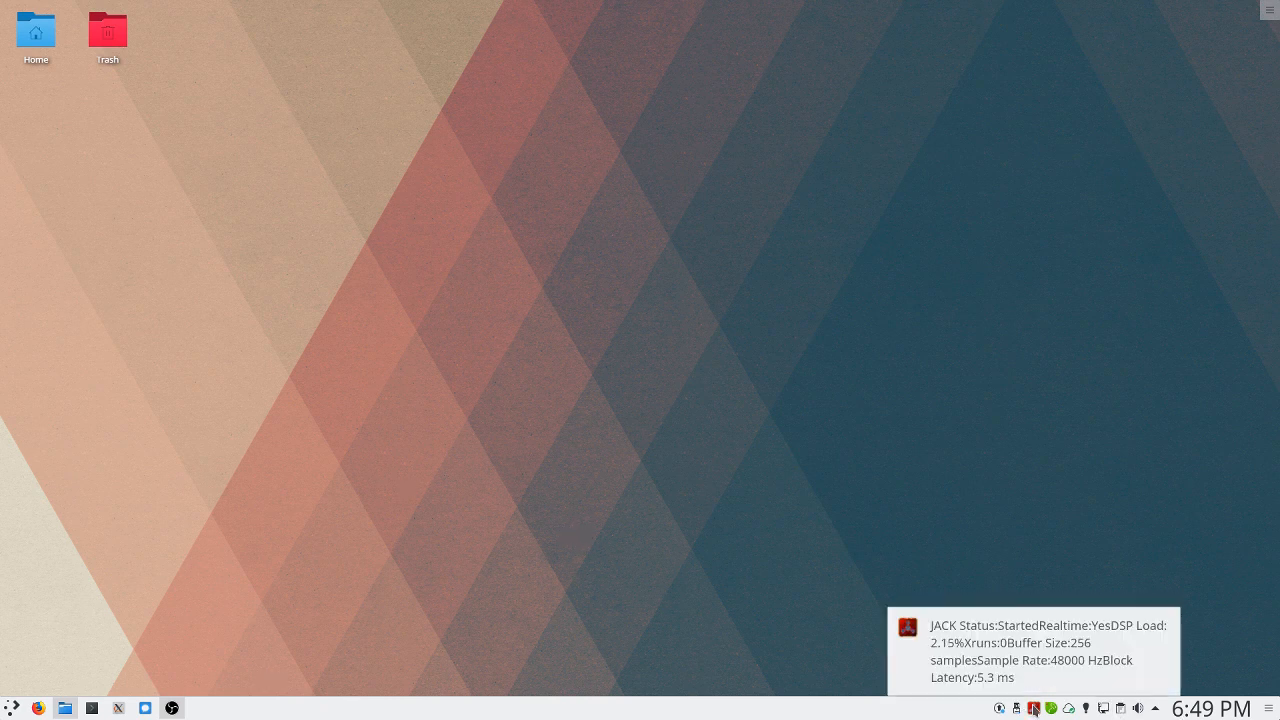
Open Cadence's JACK settings and set Periods/Buffer to 9 with USB Audio at 48000 Hz.
{"action": "left_click", "coordinate": [1033, 707]}
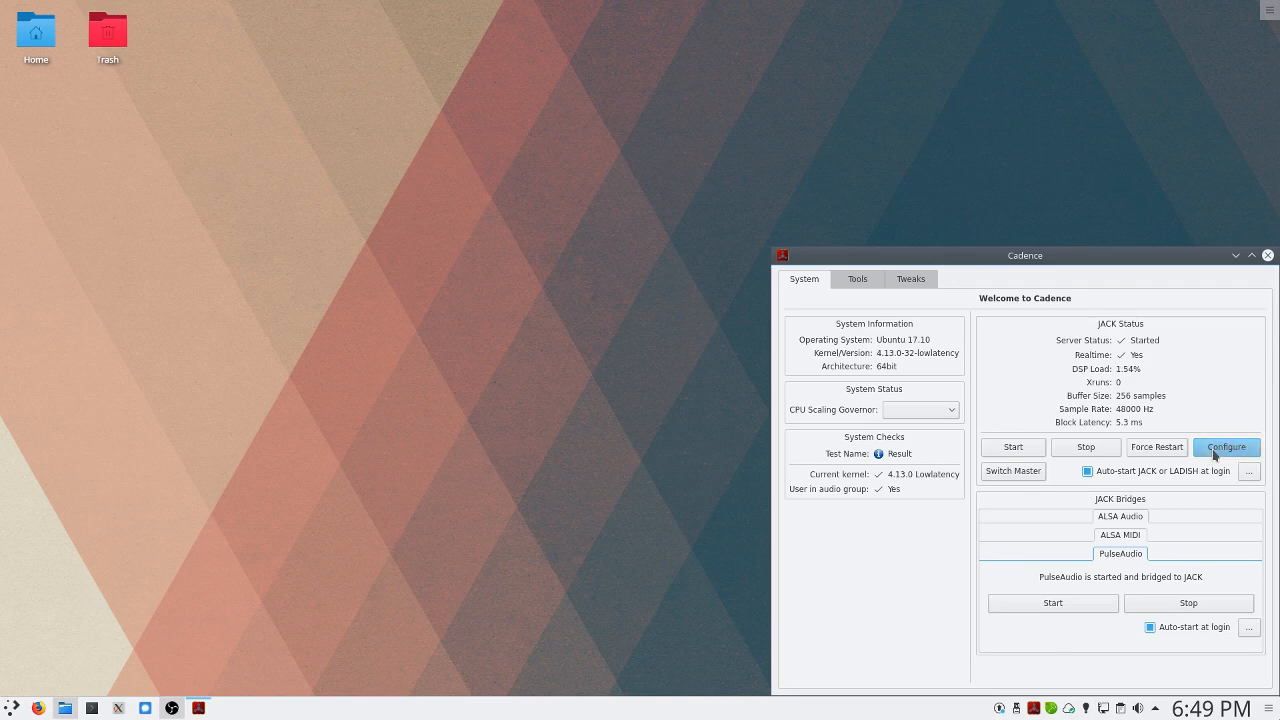
{"action": "left_click", "coordinate": [1226, 447]}
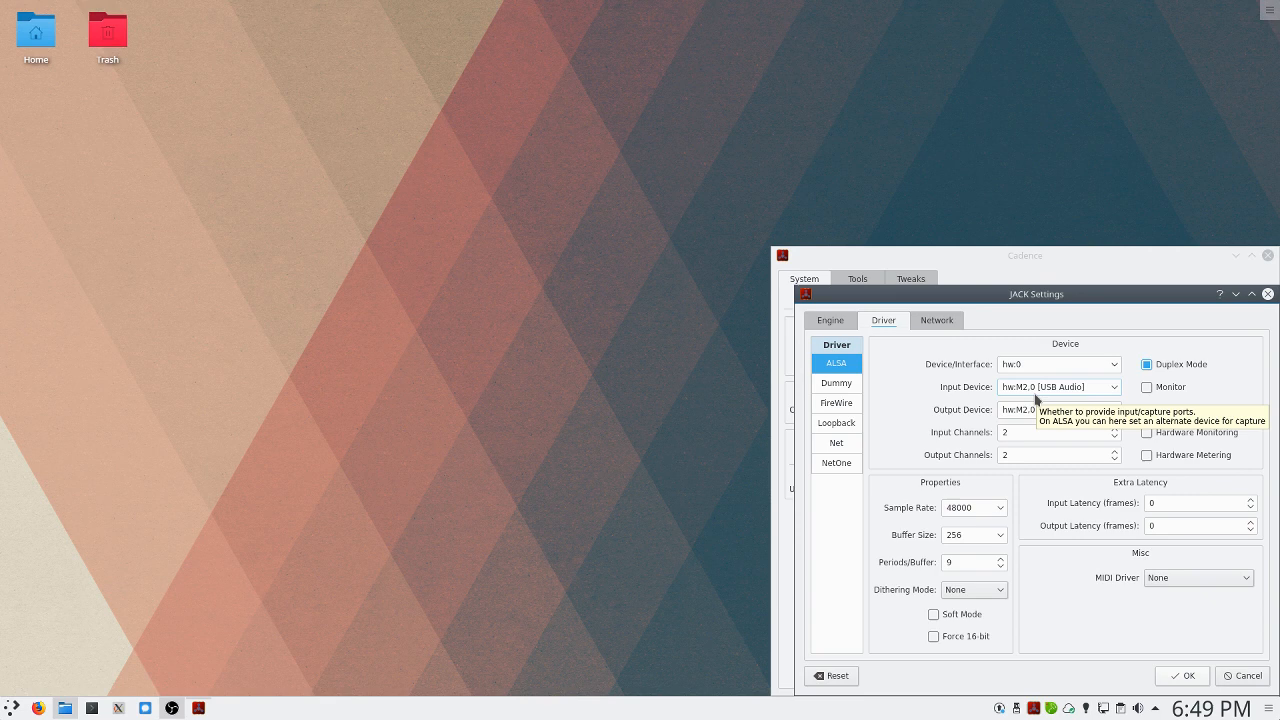
{"action": "mouse_move", "coordinate": [970, 507]}
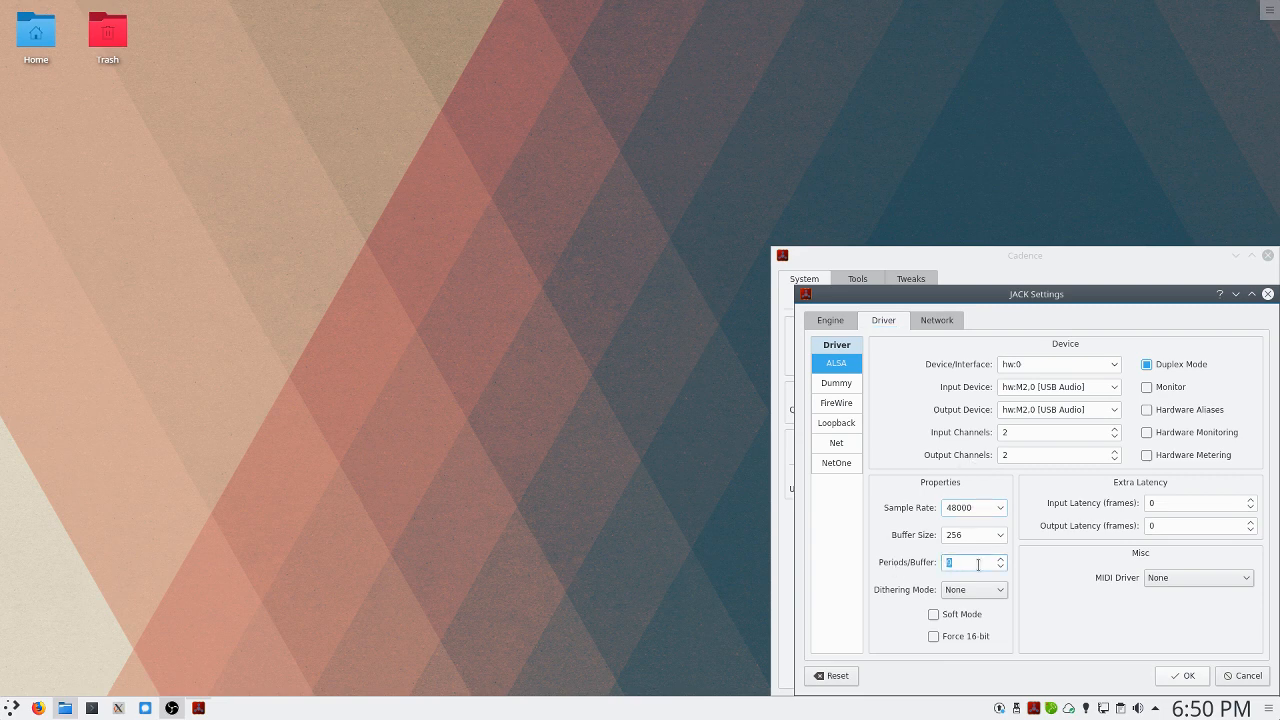
{"action": "type", "text": "9"}
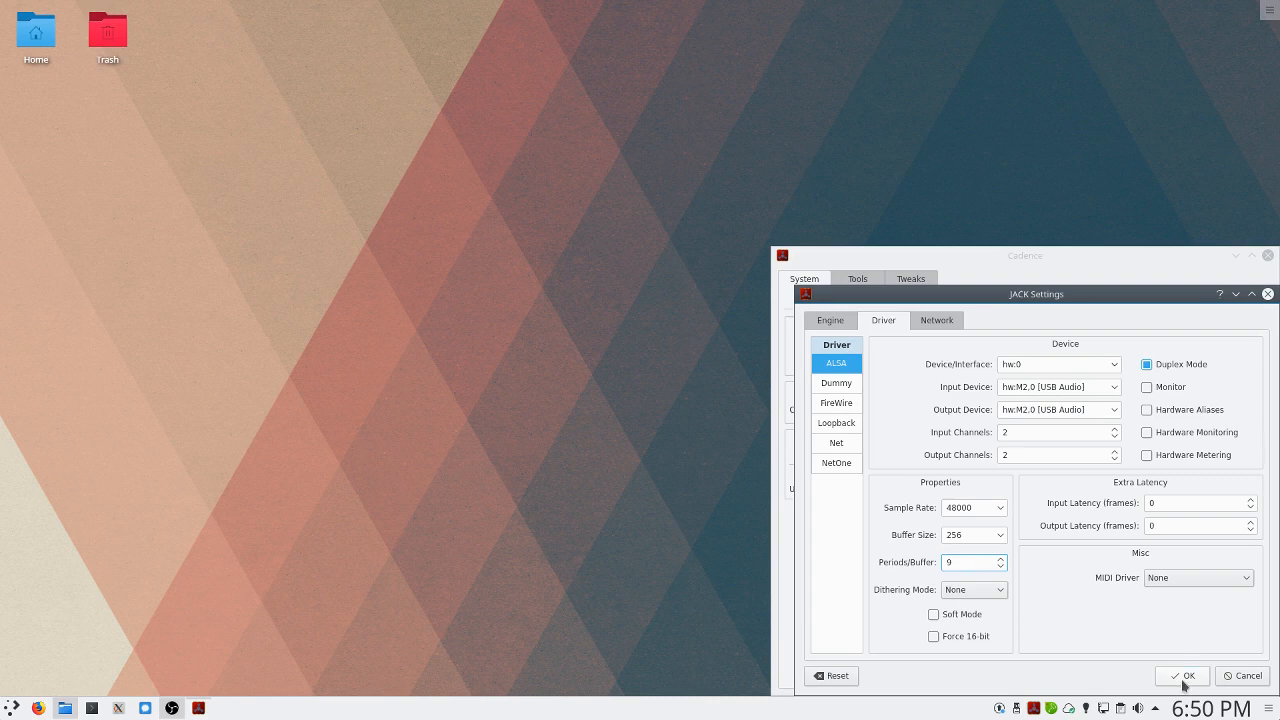
Accept the JACK settings so the server runs at 256 samples, 48000 Hz.
{"action": "left_click", "coordinate": [1182, 675]}
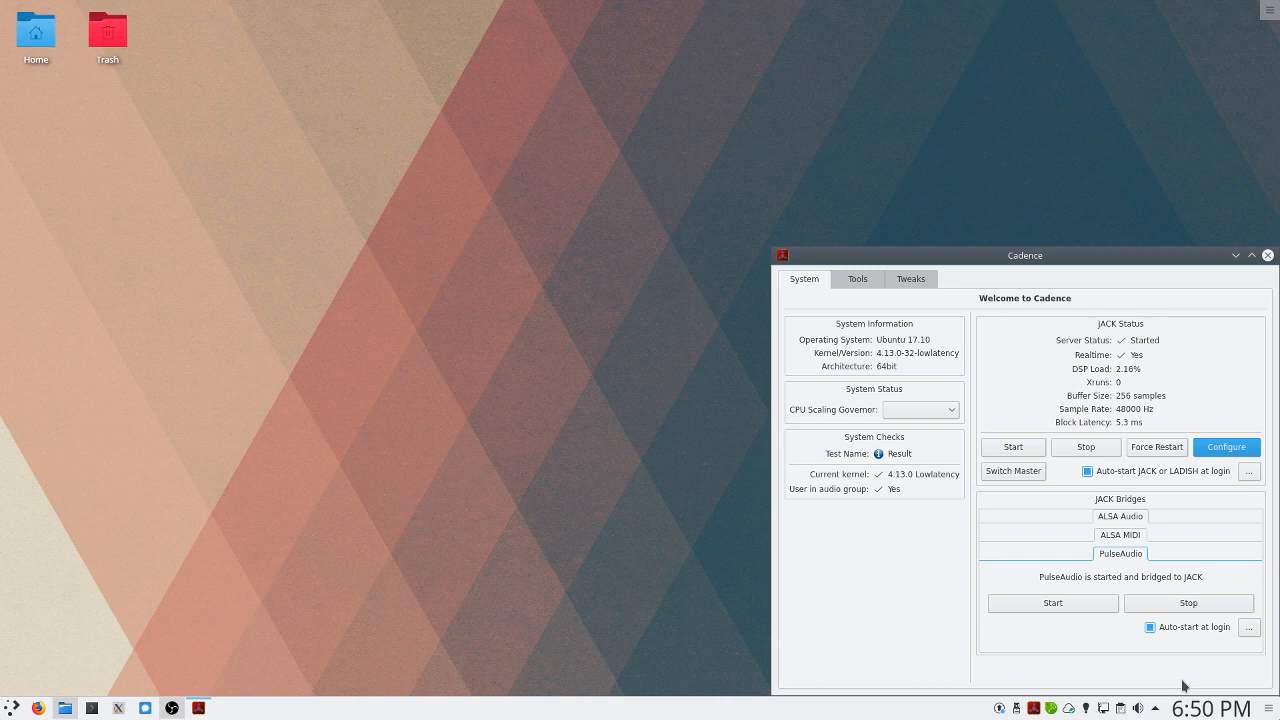
{"action": "mouse_move", "coordinate": [1185, 406]}
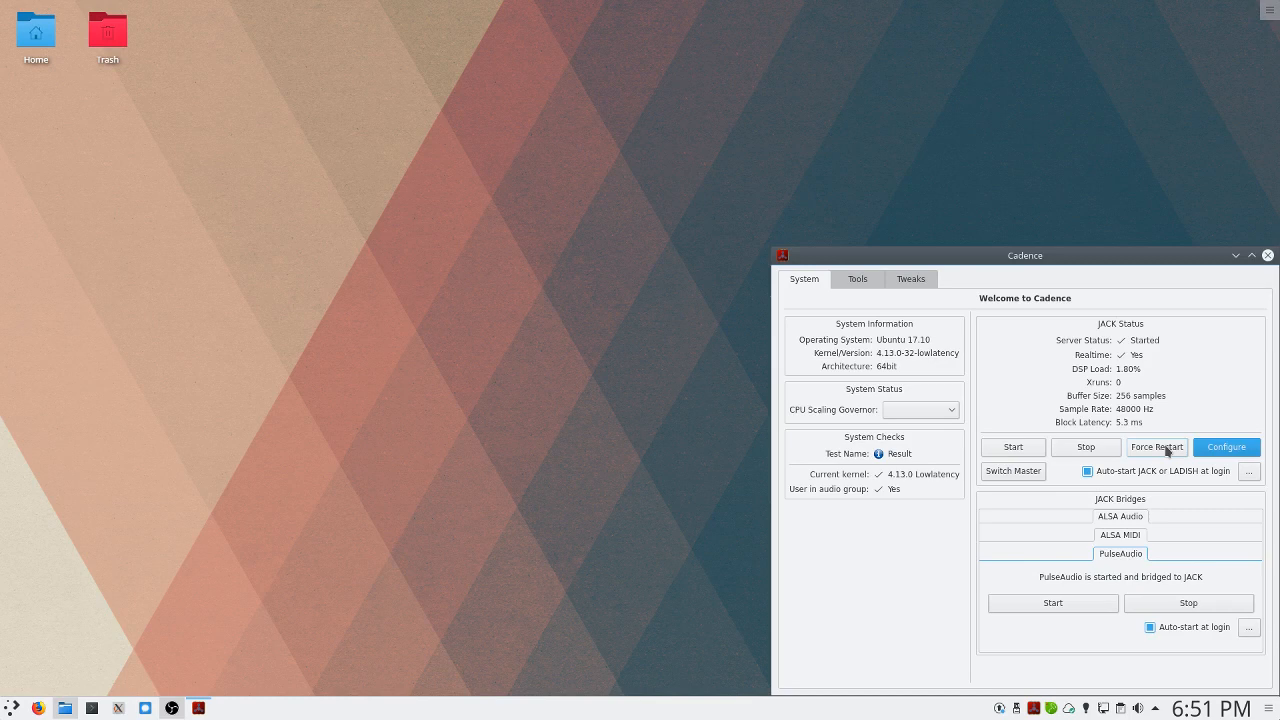
{"action": "mouse_move", "coordinate": [1127, 454]}
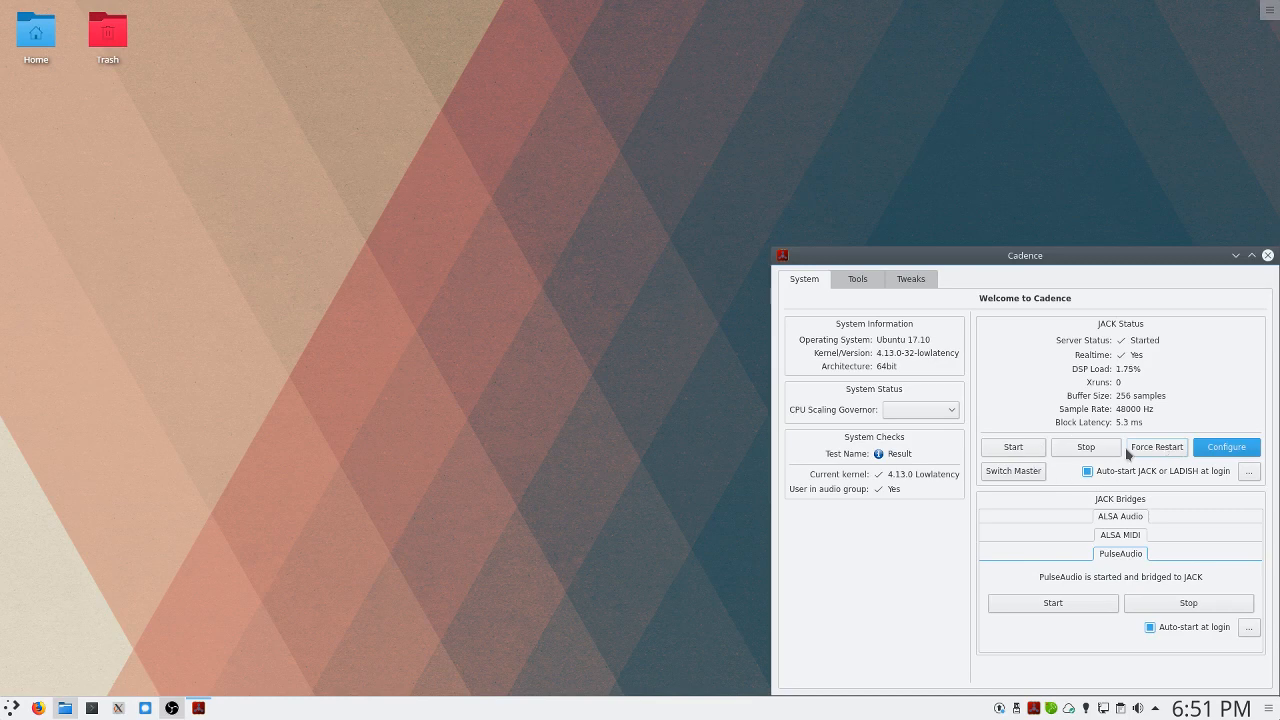
{"action": "mouse_move", "coordinate": [1110, 448]}
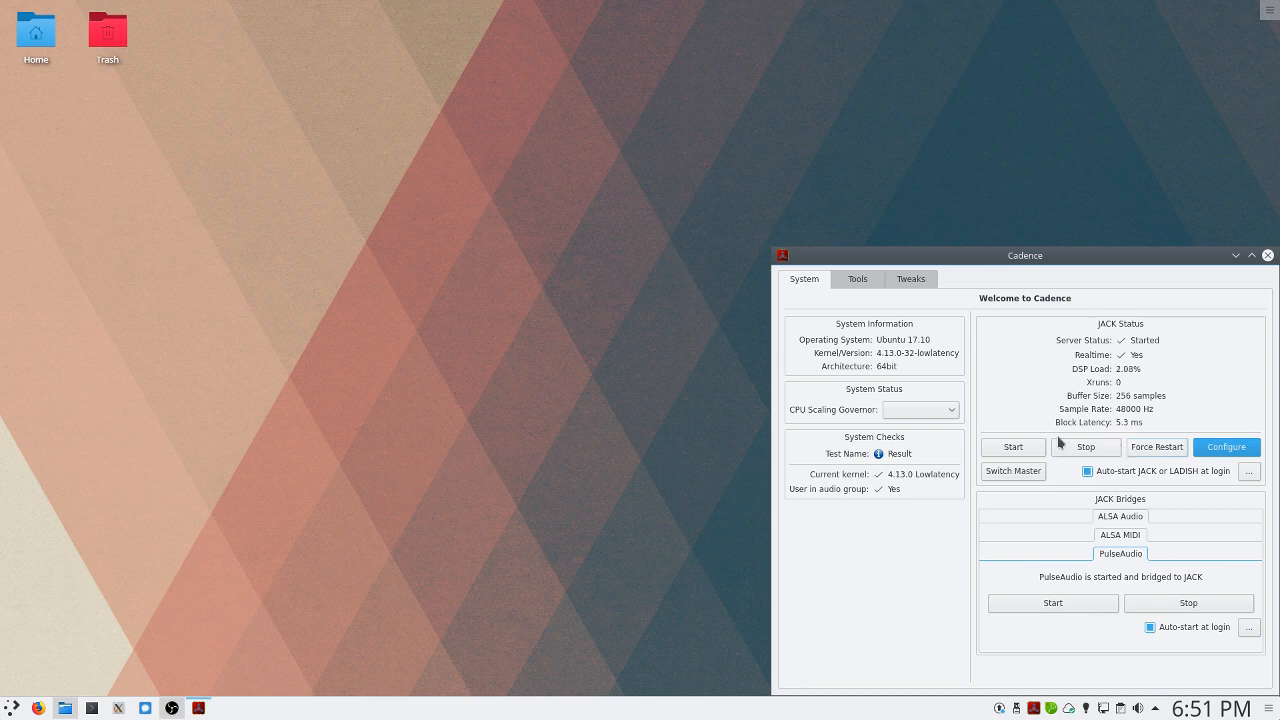
{"action": "mouse_move", "coordinate": [1167, 418]}
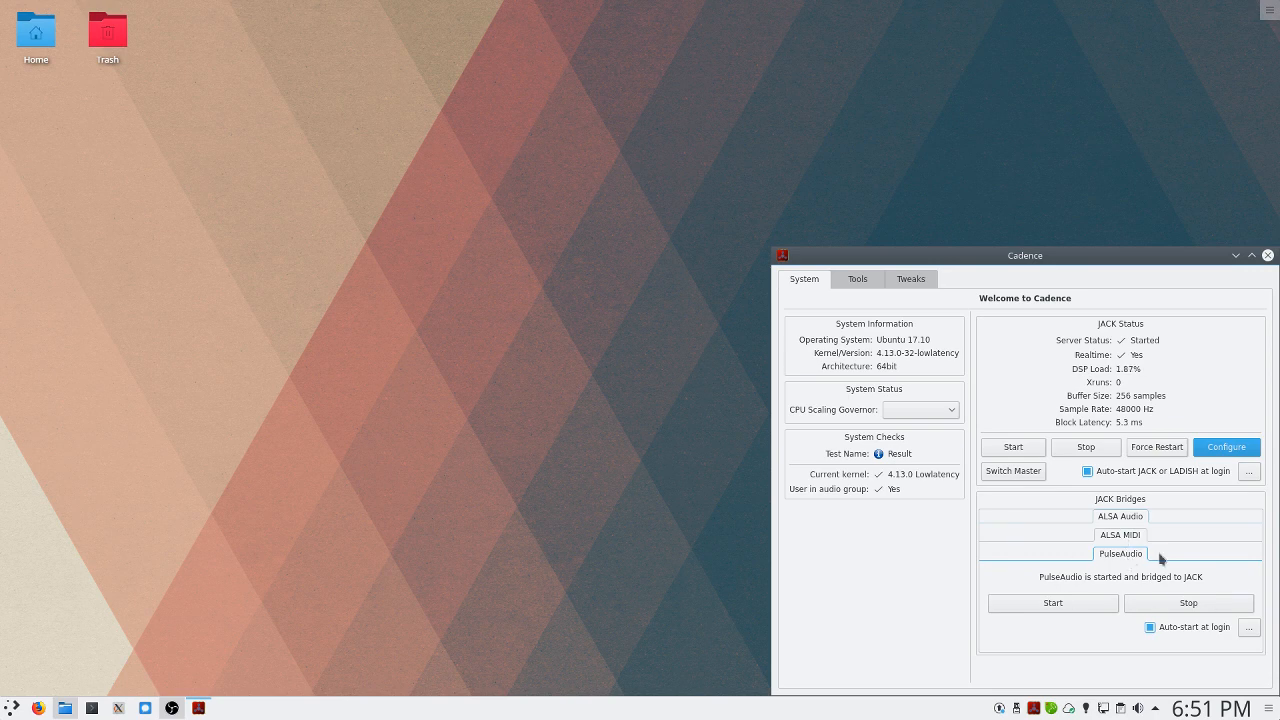
{"action": "mouse_move", "coordinate": [1103, 567]}
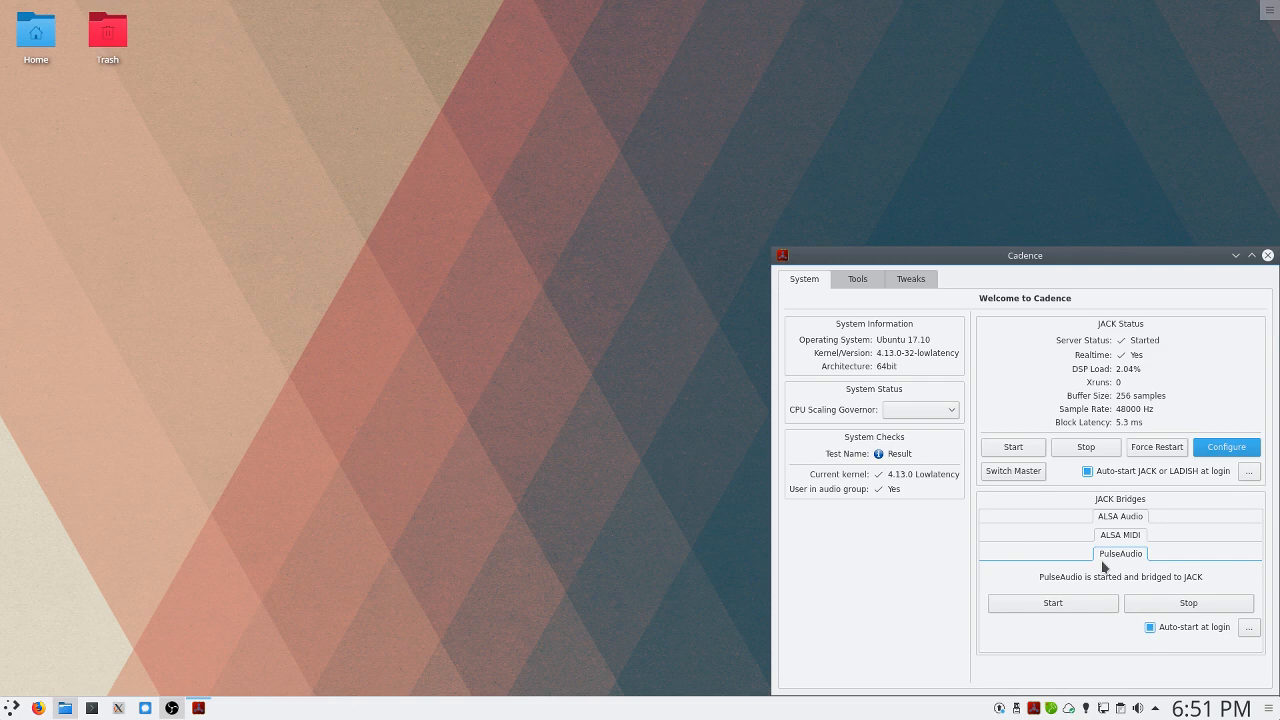
Launch Guitarix on the BC Fusion Lead preset and show Cadence's Tools page.
{"action": "left_click", "coordinate": [10, 707]}
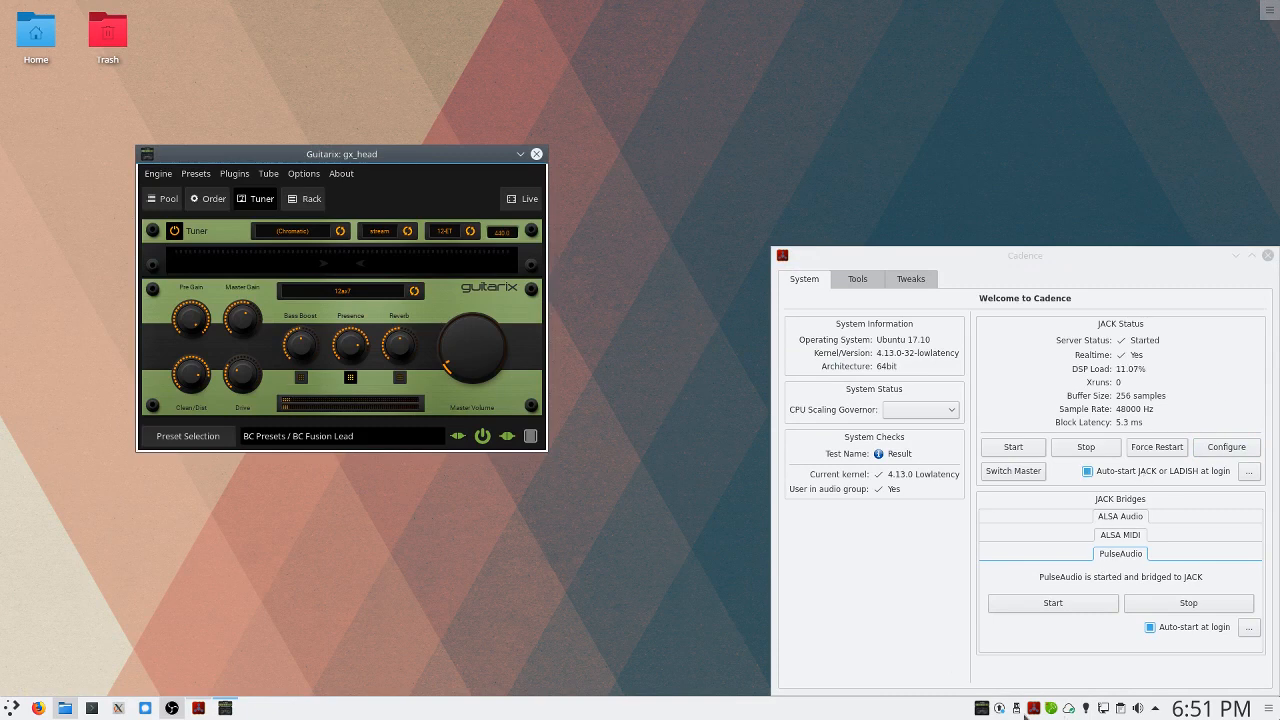
{"action": "left_click", "coordinate": [856, 279]}
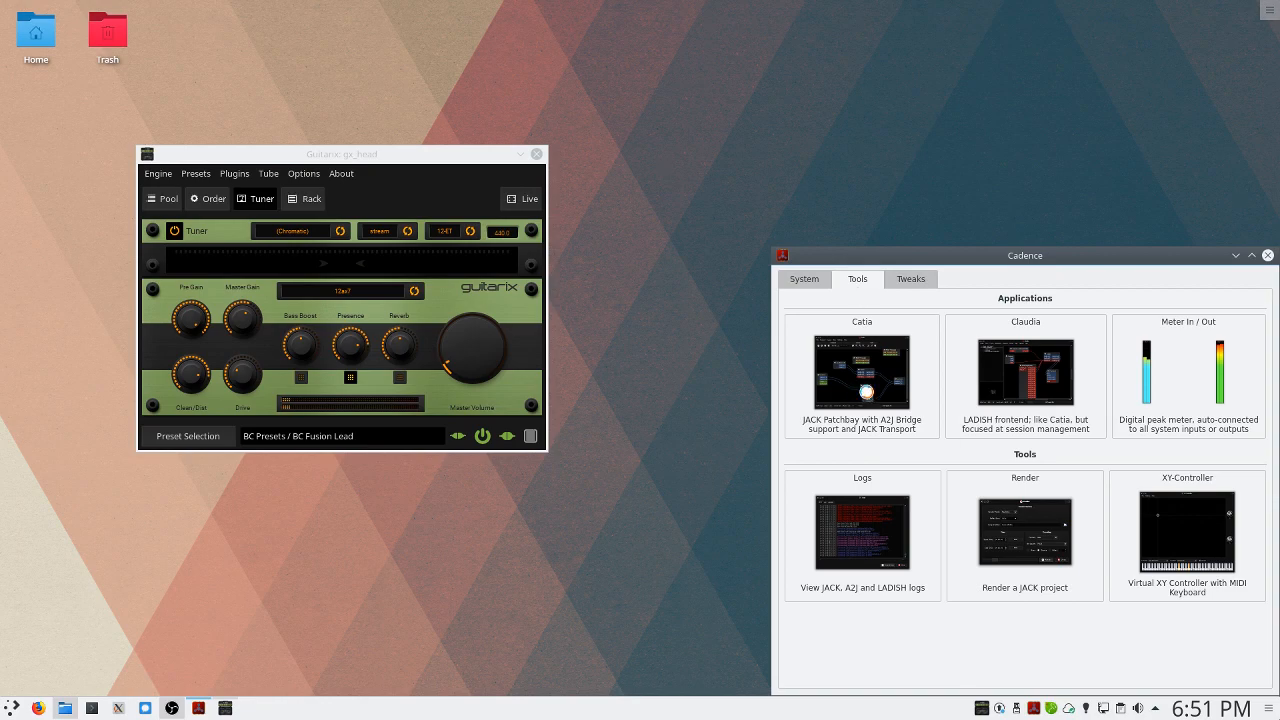
Launch Catia and nudge the gx_head_fx box up in the patchbay.
{"action": "left_click", "coordinate": [861, 371]}
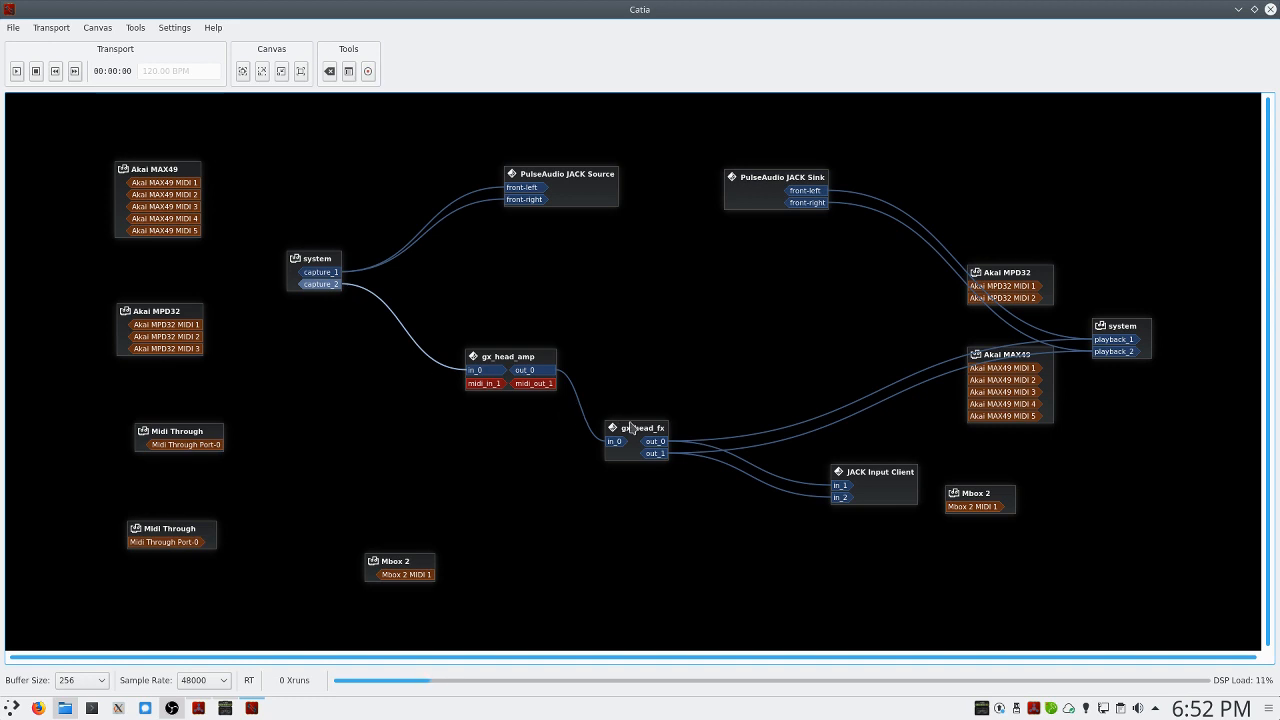
{"action": "left_click_drag", "start_coordinate": [640, 428], "coordinate": [627, 410]}
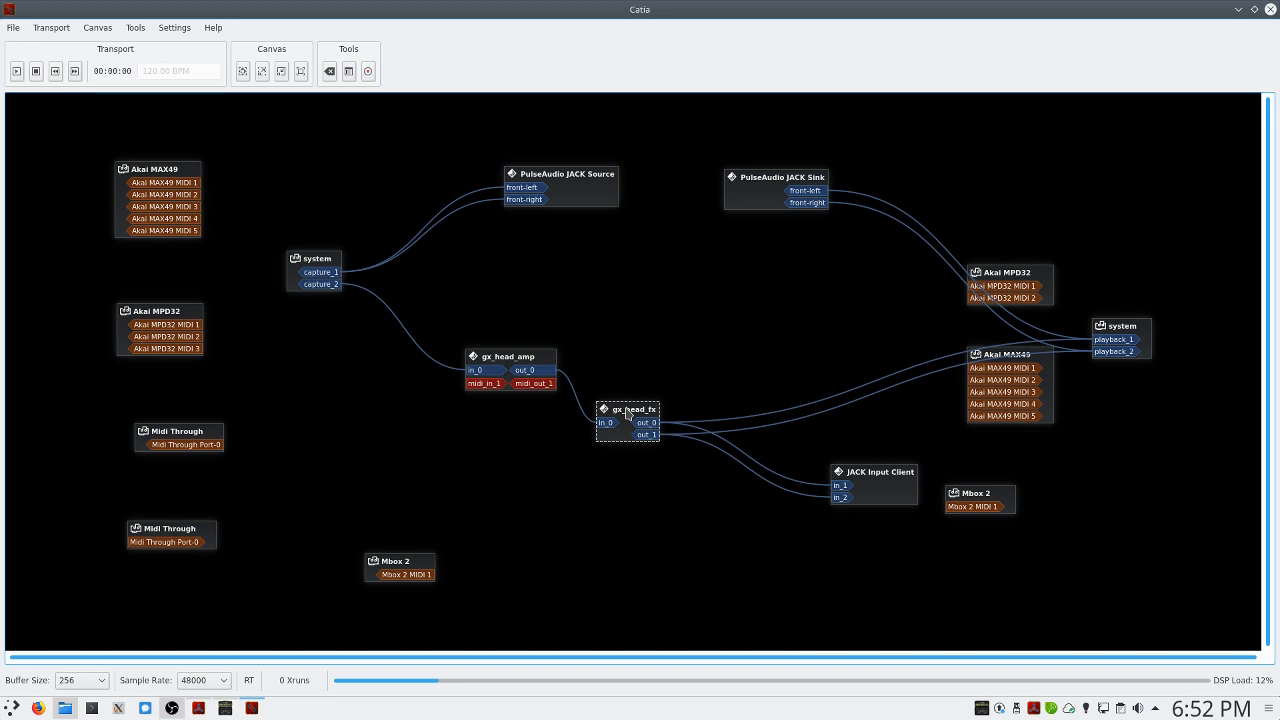
{"action": "mouse_move", "coordinate": [731, 365]}
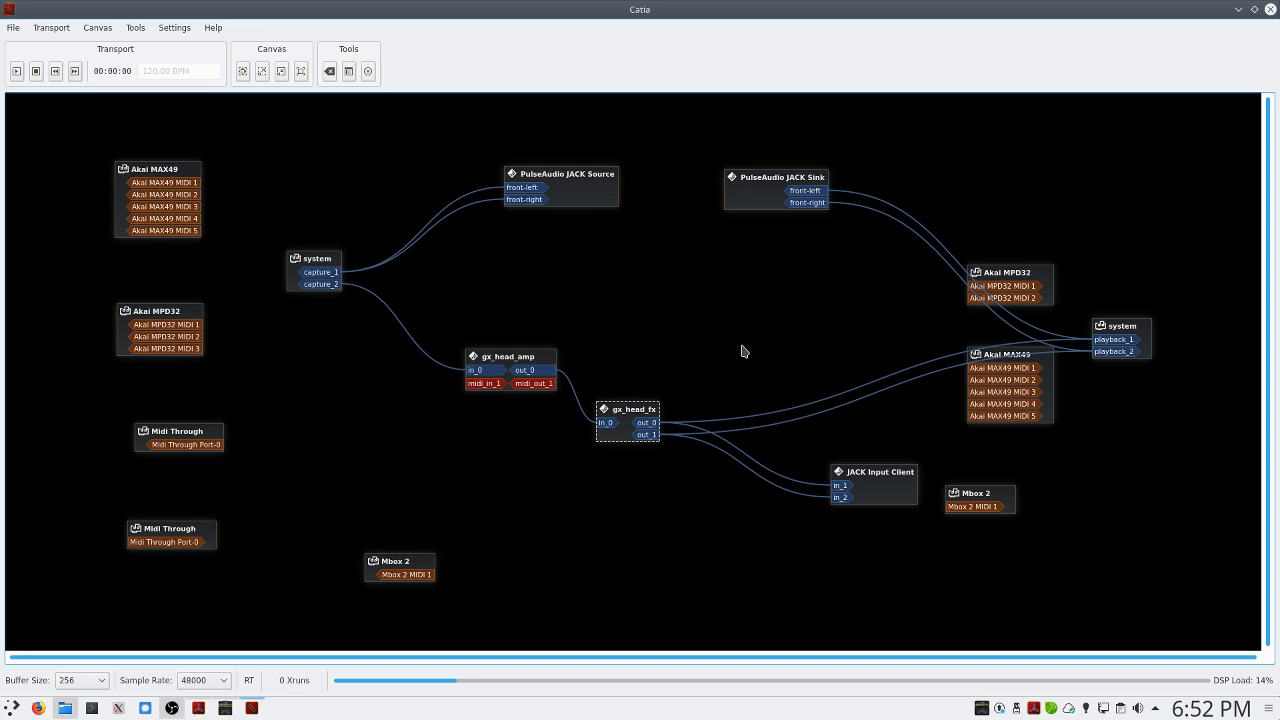
{"action": "mouse_move", "coordinate": [444, 256]}
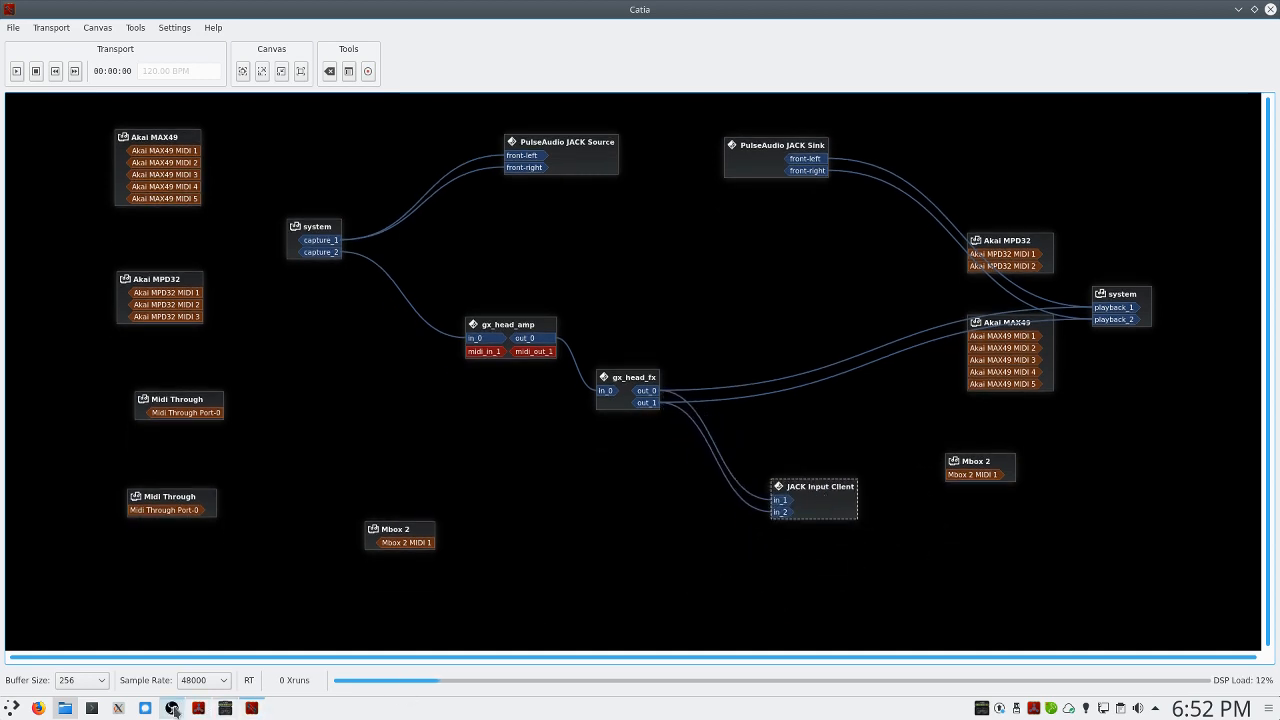
Minimize the Catia patchbay window from the taskbar.
{"action": "left_click", "coordinate": [171, 708]}
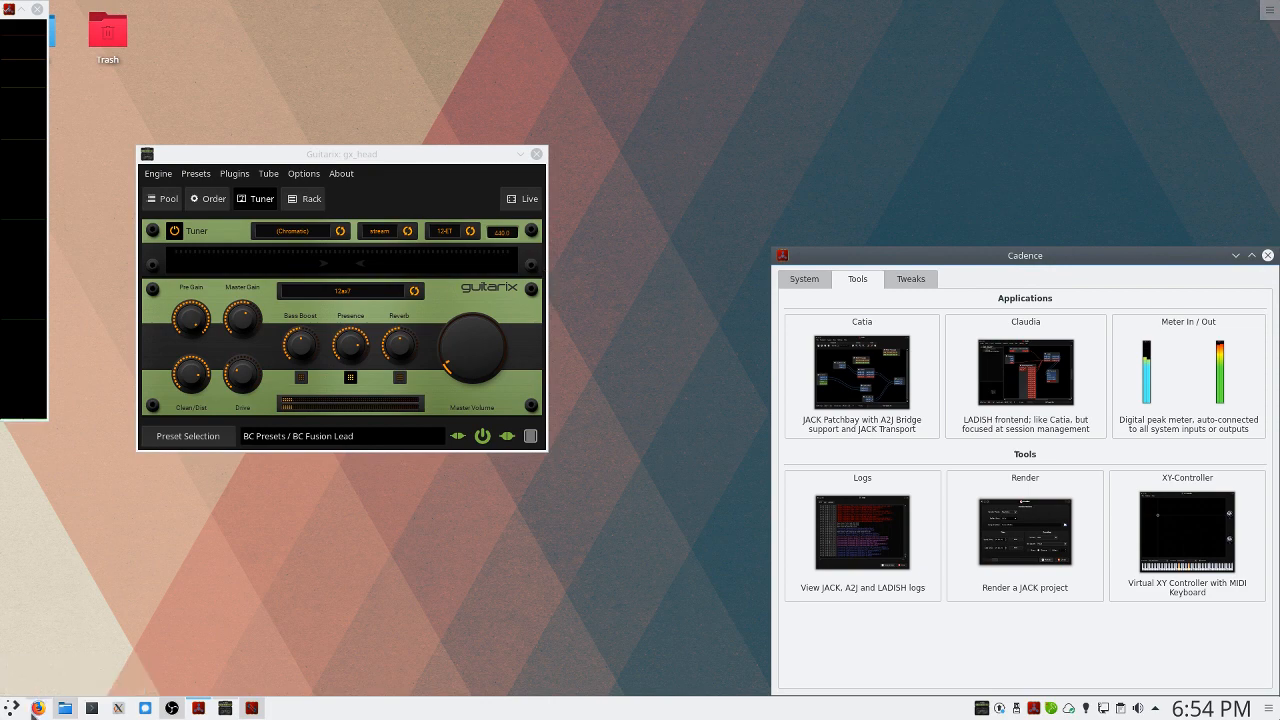
Play the YouTube 'Jazz Fusion Jam Track in E minor 110 BPM' video in Firefox.
{"action": "left_click", "coordinate": [38, 708]}
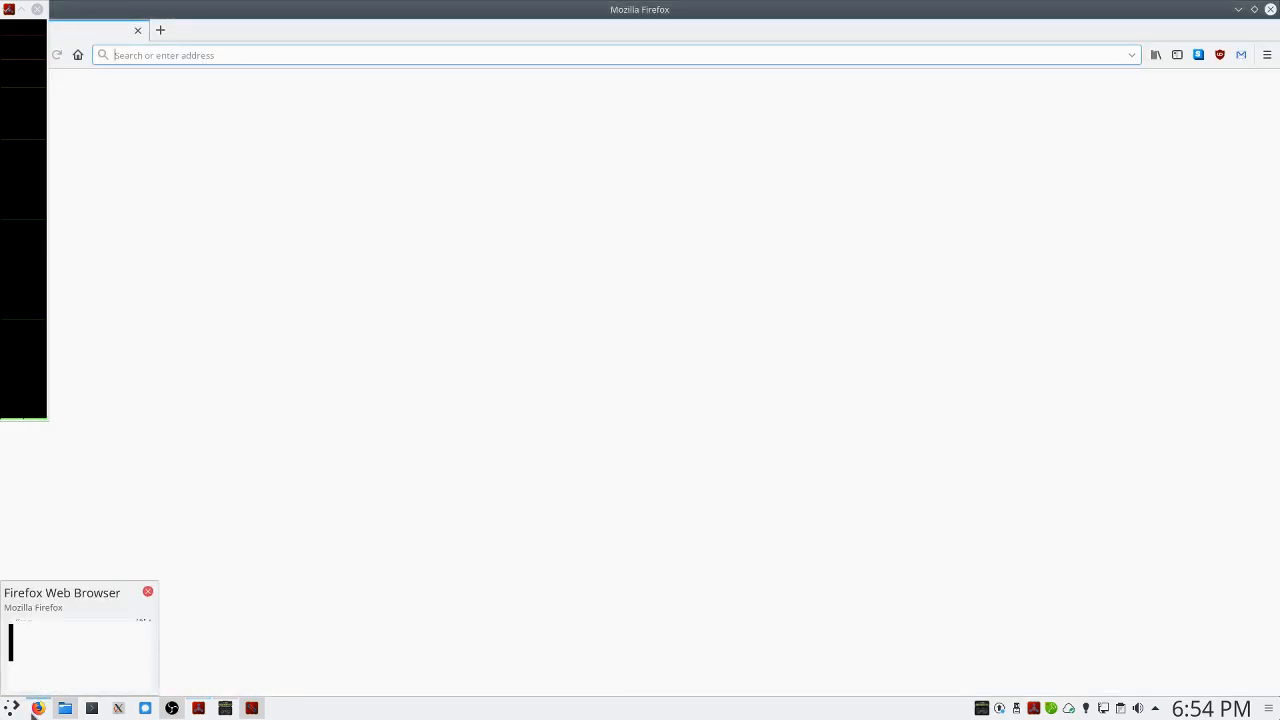
{"action": "type", "text": "yt f"}
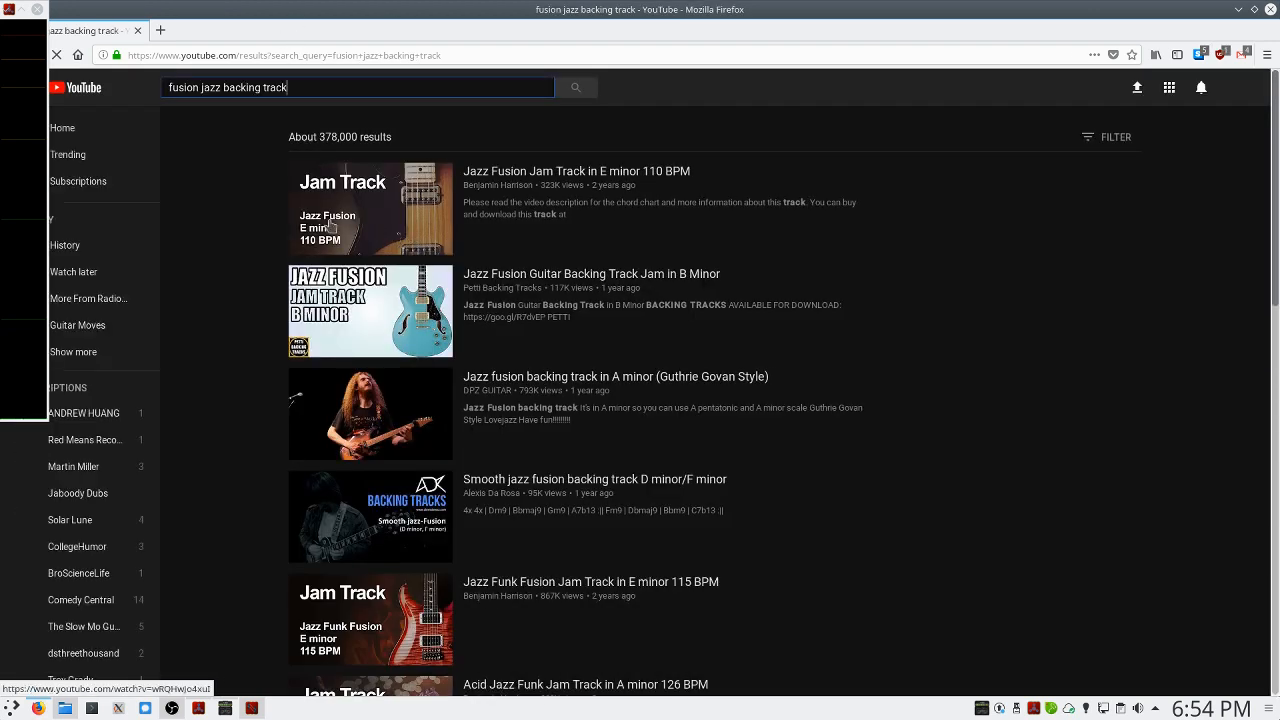
{"action": "left_click", "coordinate": [370, 210]}
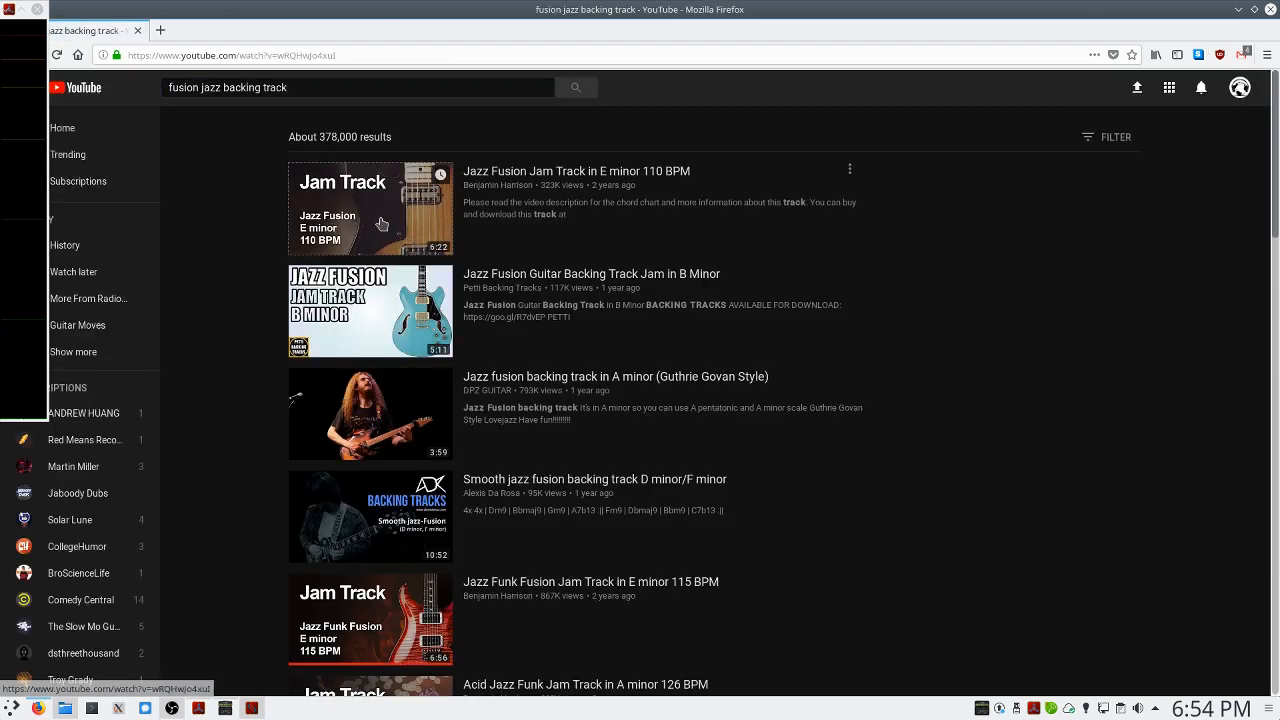
{"action": "left_click", "coordinate": [370, 210]}
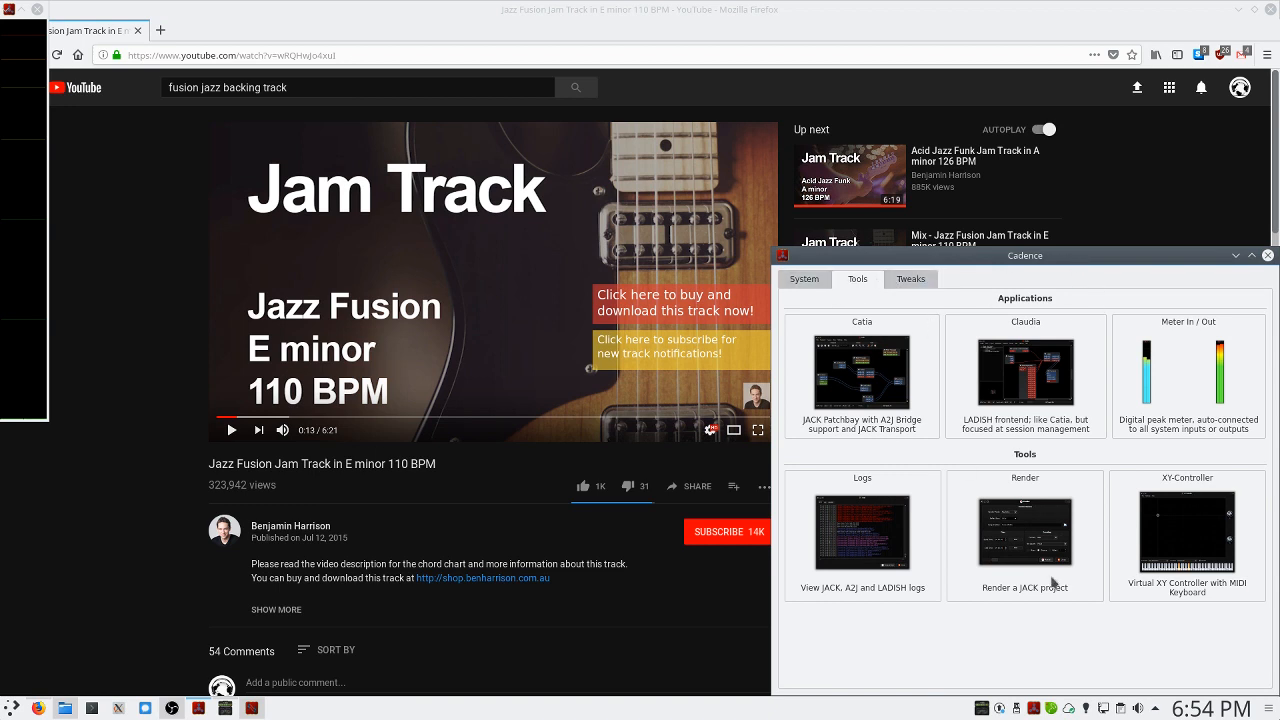
Open Cadence's Render dialog and select the Output folder field.
{"action": "left_click", "coordinate": [1024, 535]}
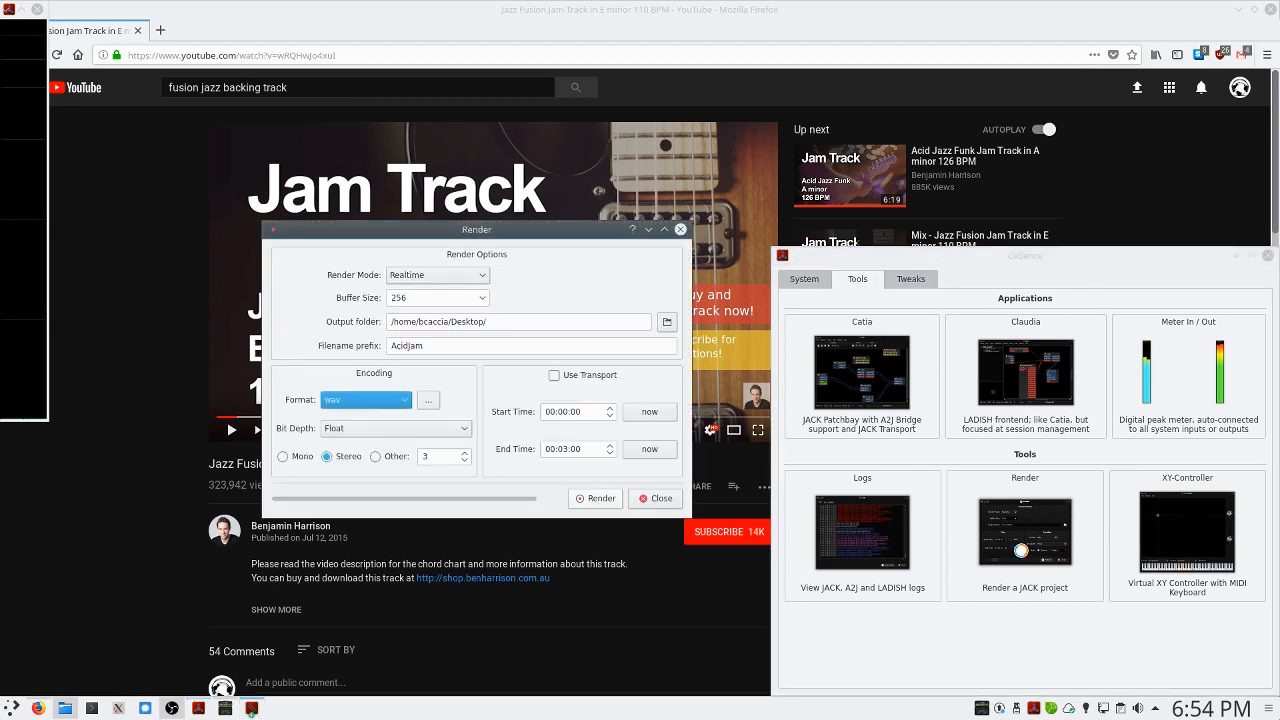
{"action": "left_click", "coordinate": [518, 321]}
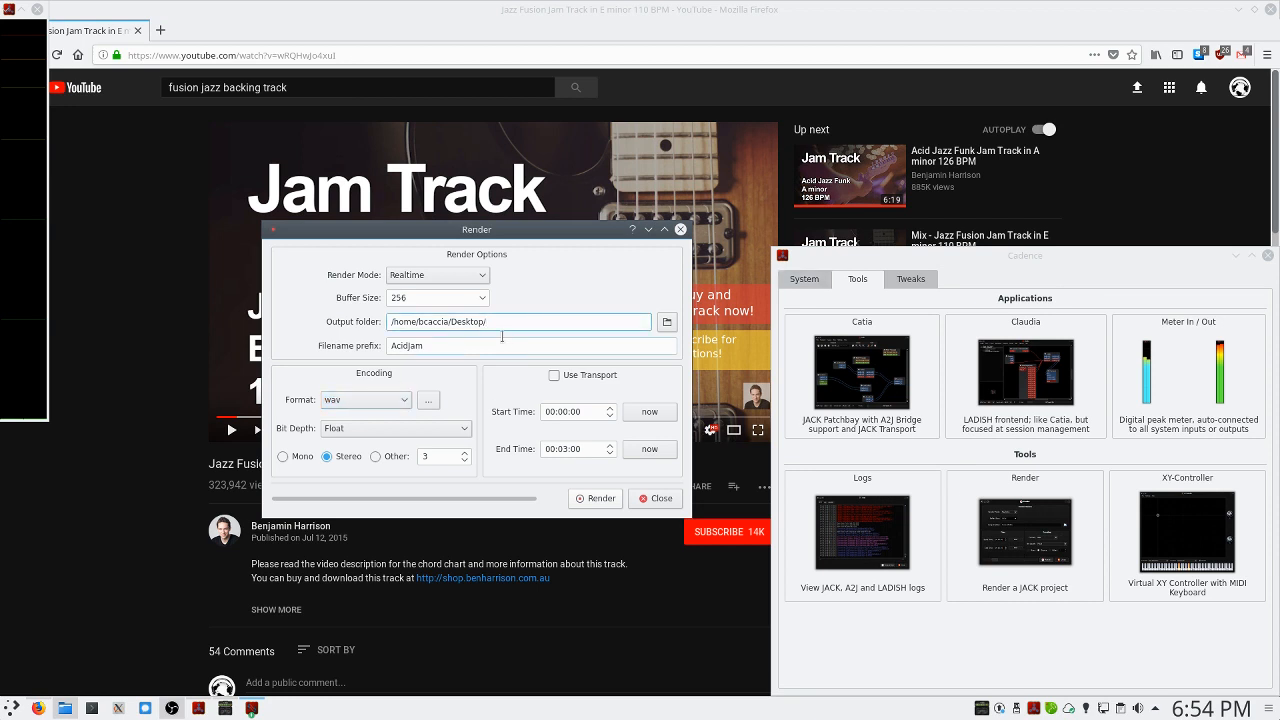
{"action": "mouse_move", "coordinate": [555, 493]}
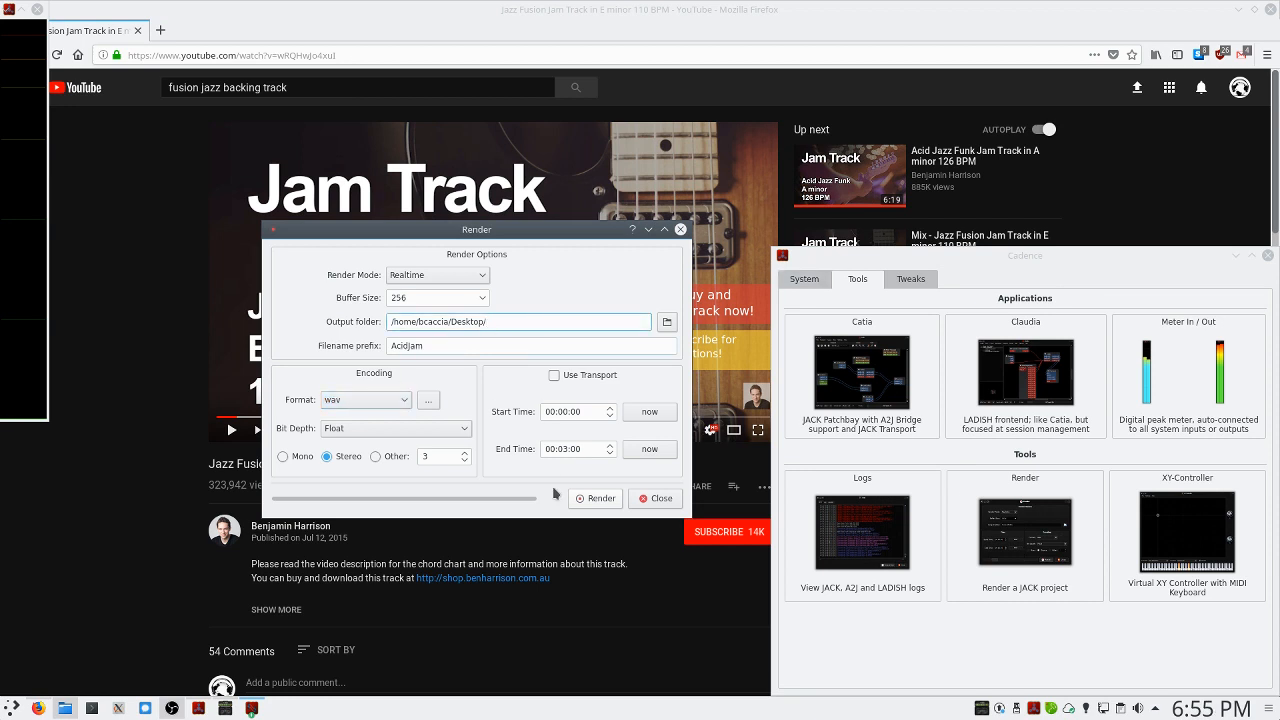